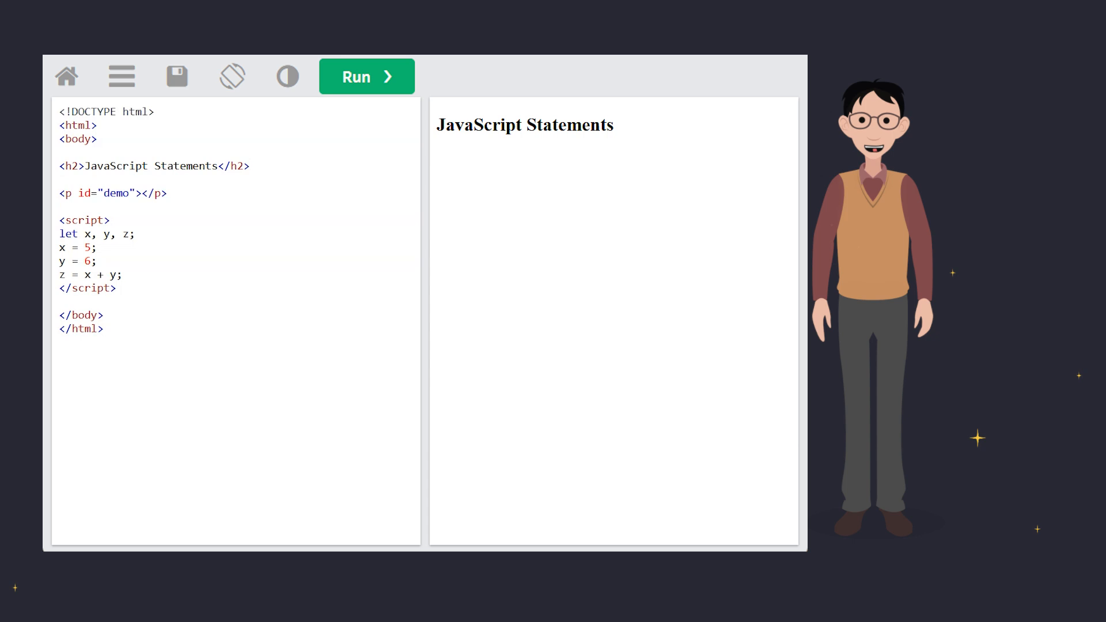
Write document.getElementById("demo").innerHTML = "The value of z is " + z; and run to show 11.
type("document.getElementById(\"demo\").innerHTML =")
type("\"The")
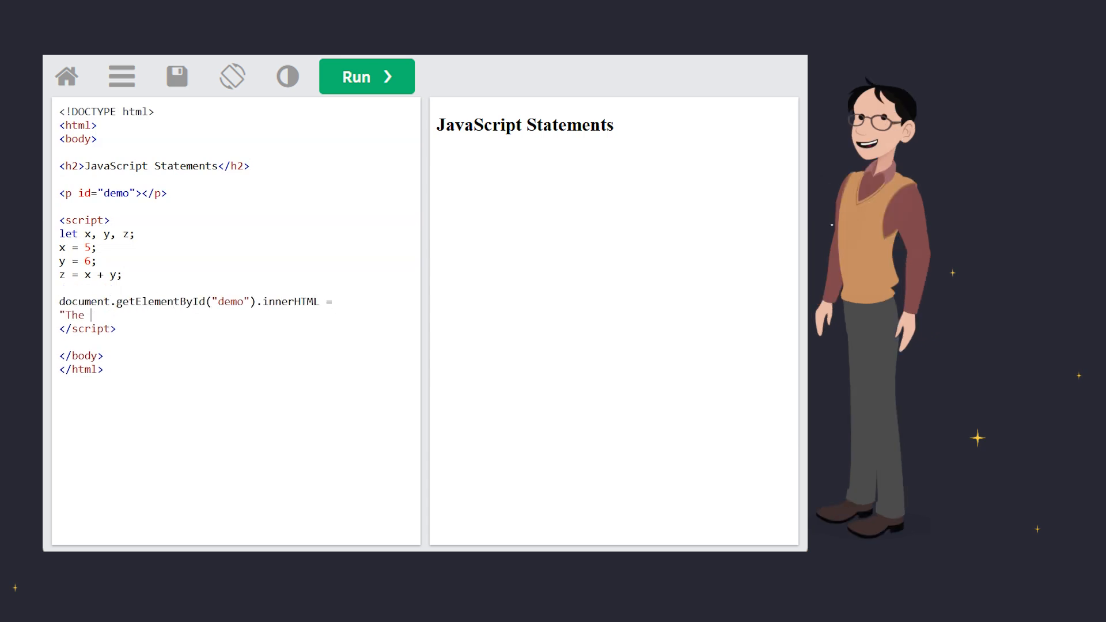
type("value of z is \" + z;")
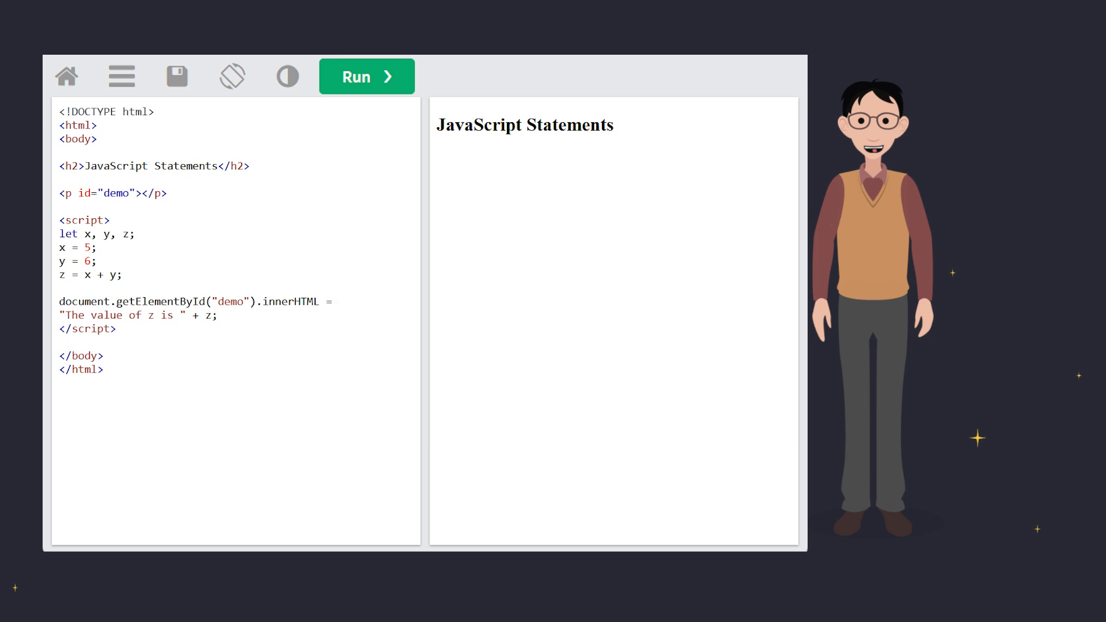
left_click(367, 76)
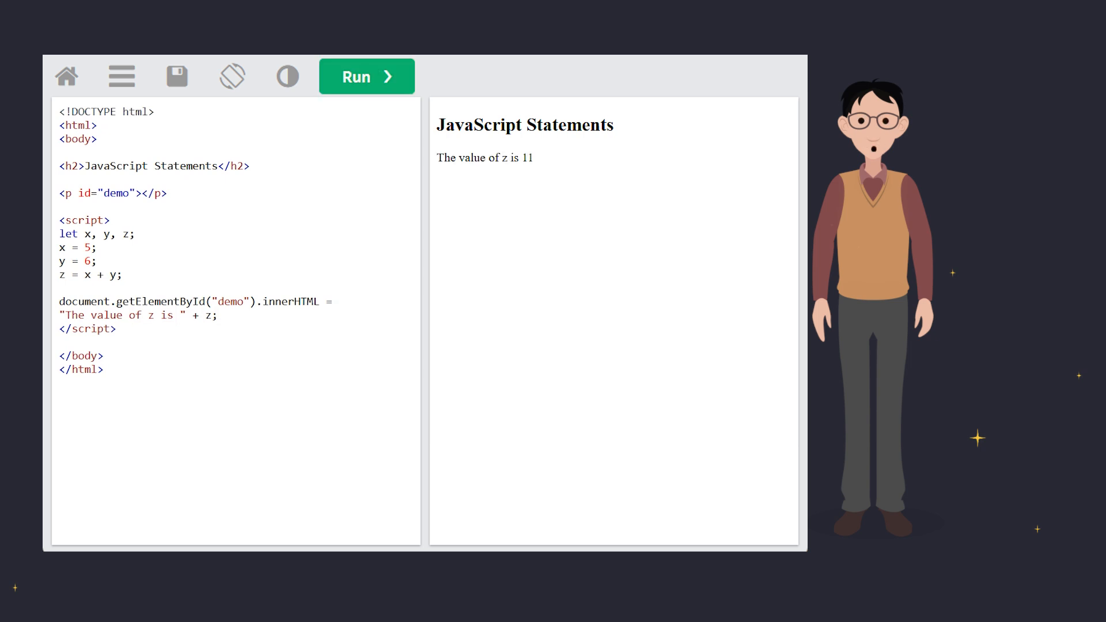